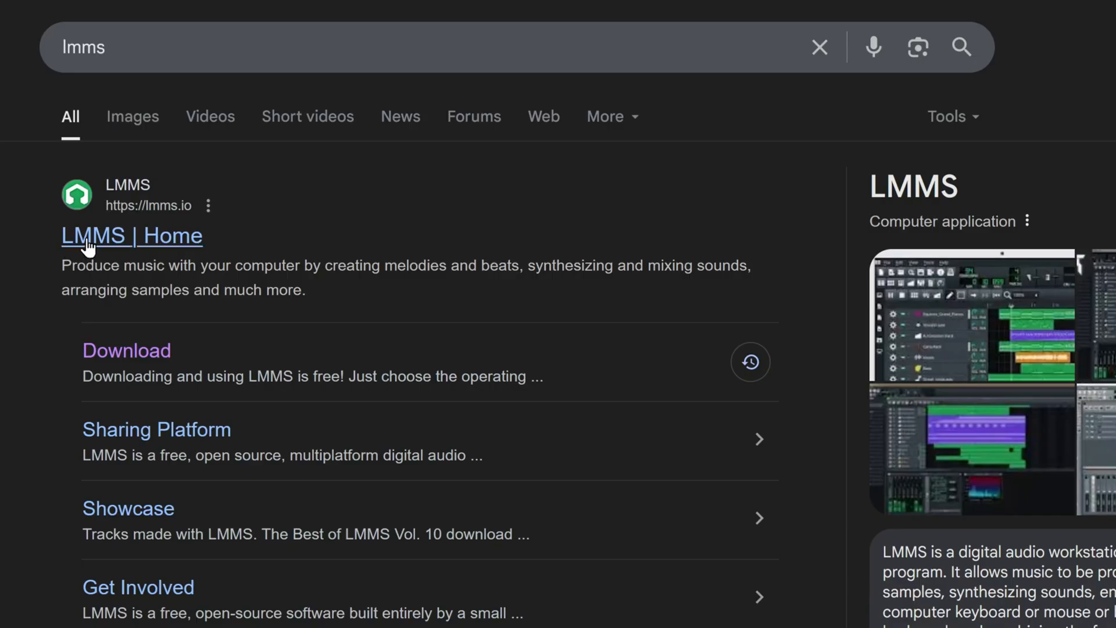
- Follow the 'LMMS | Home' Google result to the official lmms.io home page
click(131, 236)
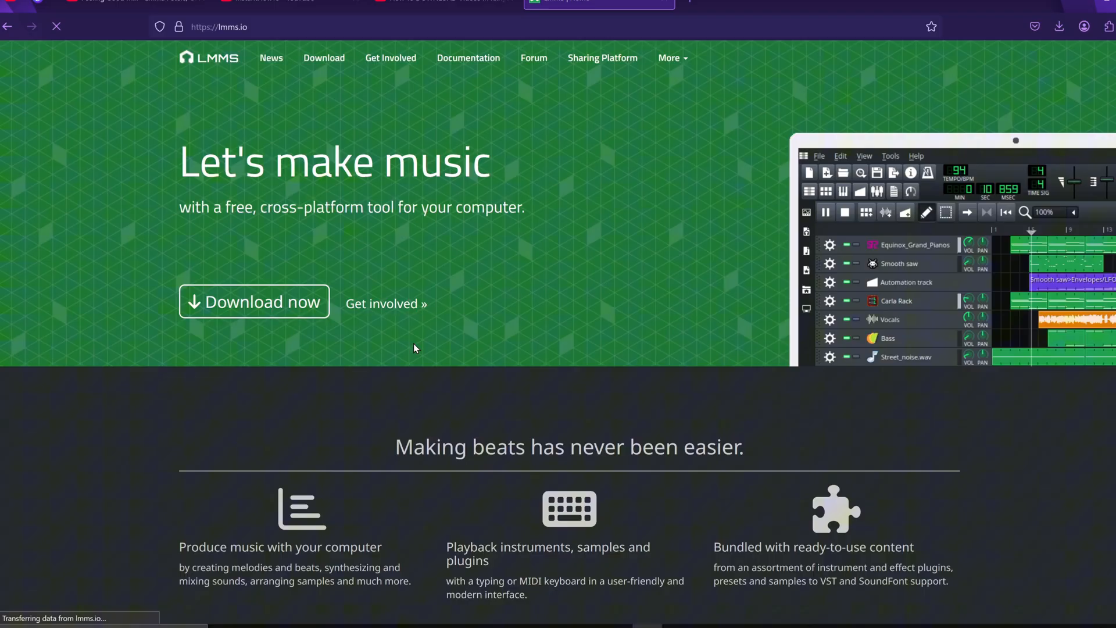
mouse_move(289, 305)
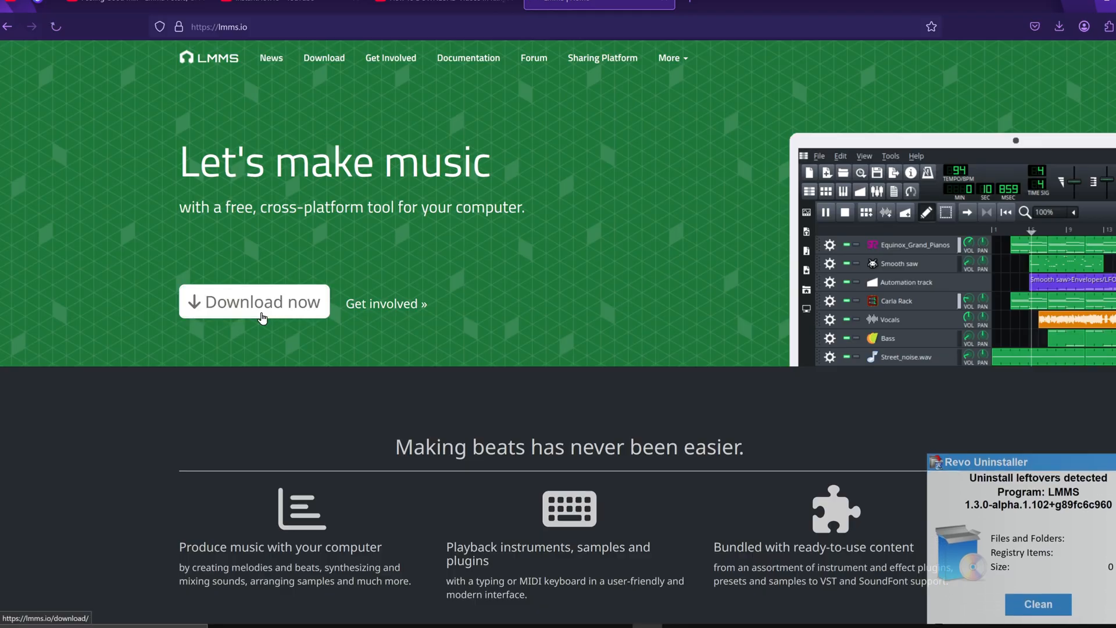
- Go to the LMMS download page and review the Windows stable, alpha and nightly installers
click(254, 301)
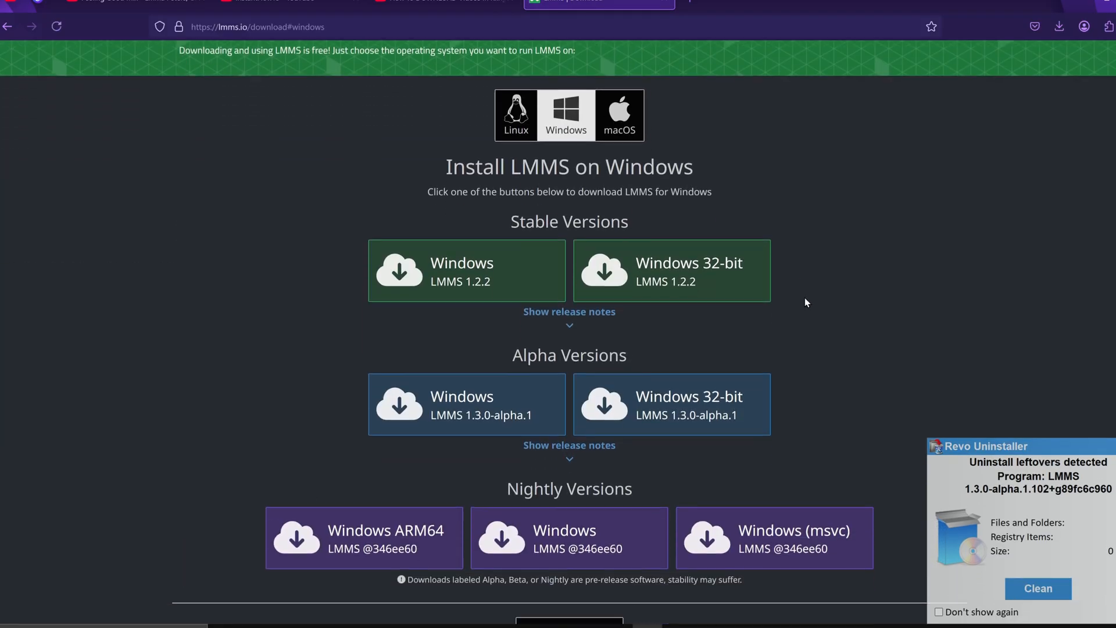
scroll(down, 3)
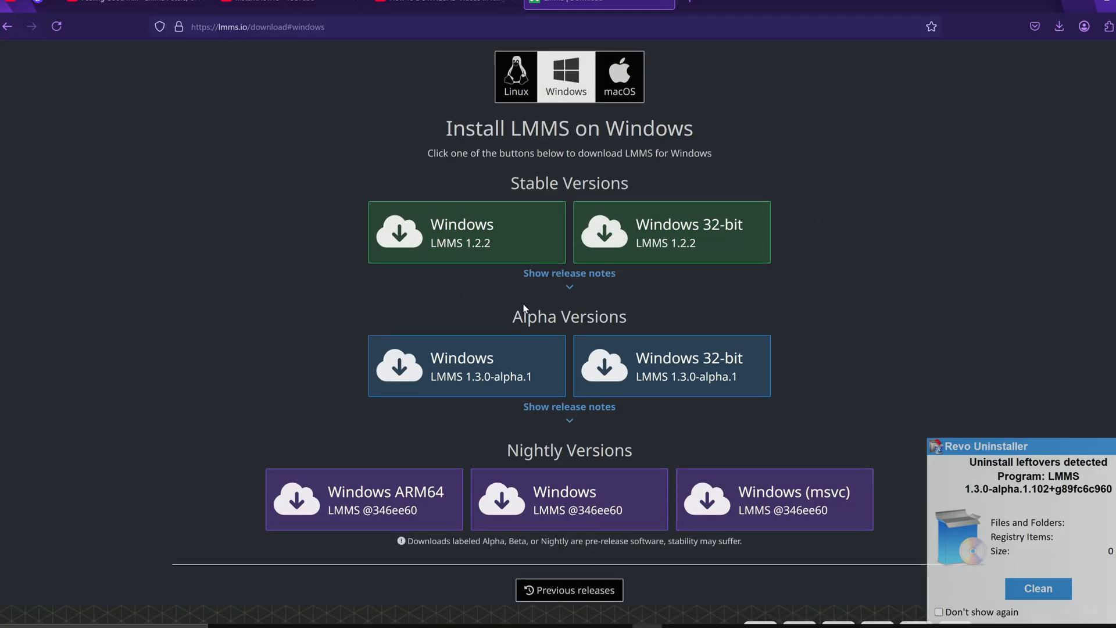
scroll(down, 3)
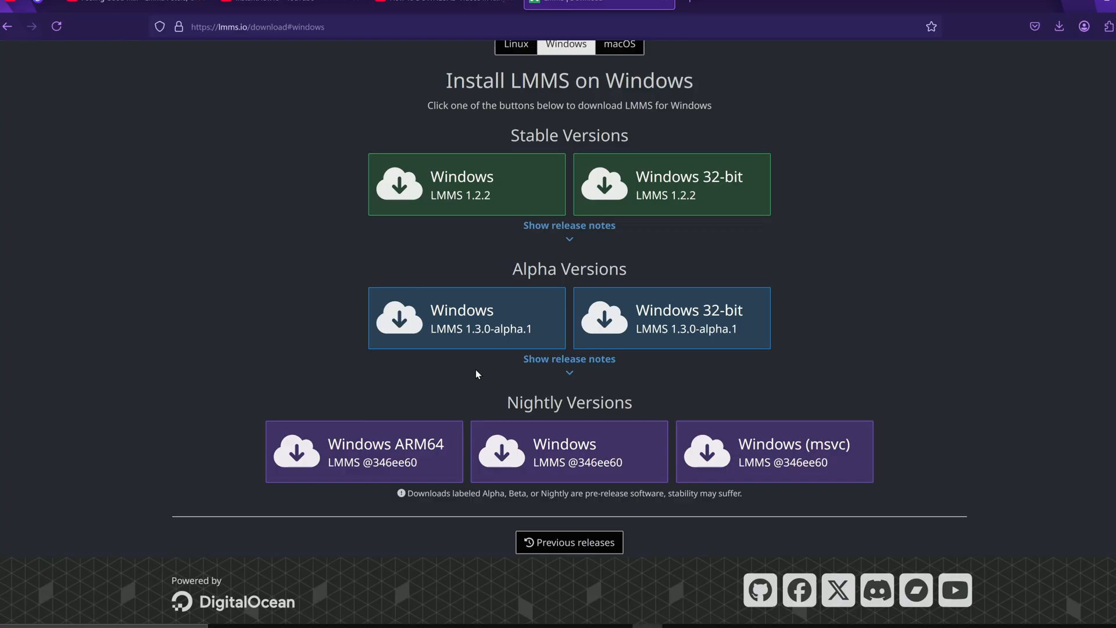
mouse_move(420, 194)
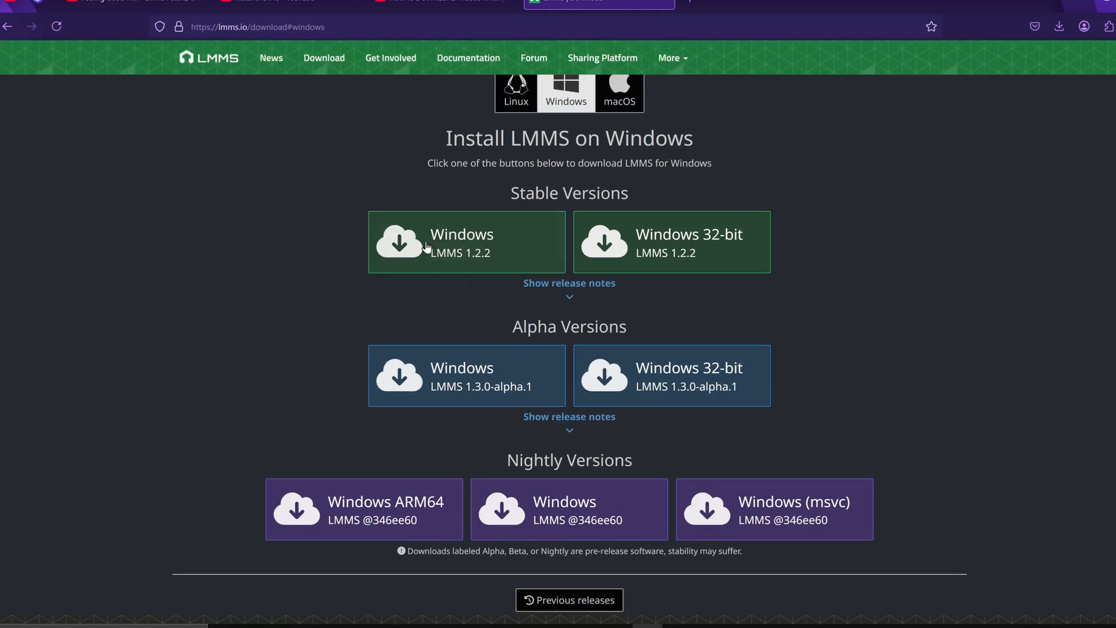
- Download the stable lmms-1.2.2-win64.exe installer and run it from the browser Downloads panel
click(466, 242)
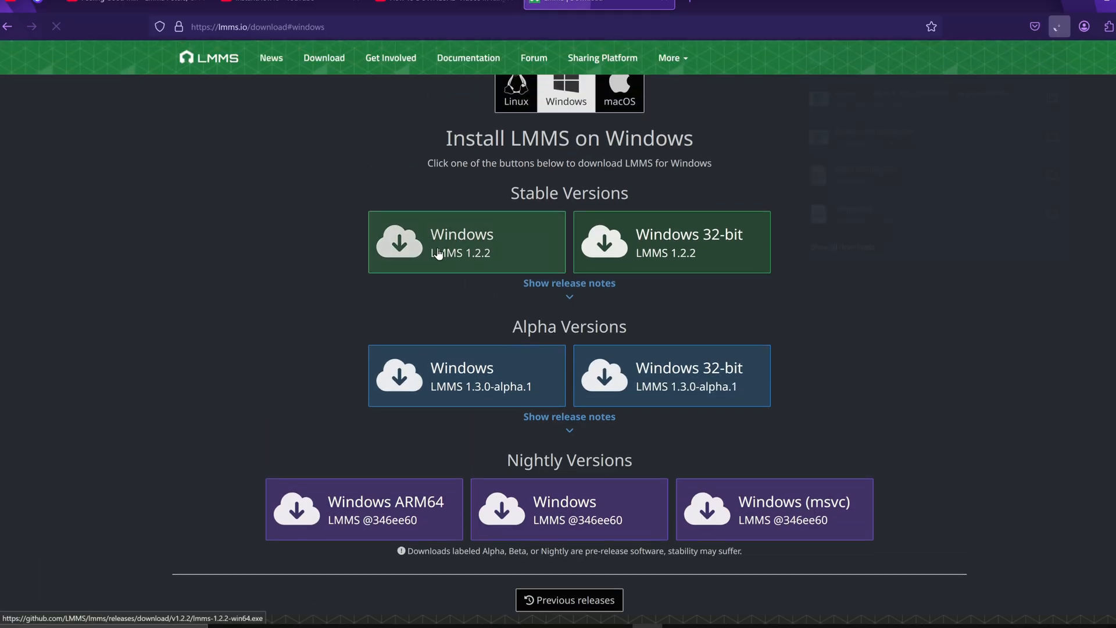
click(466, 242)
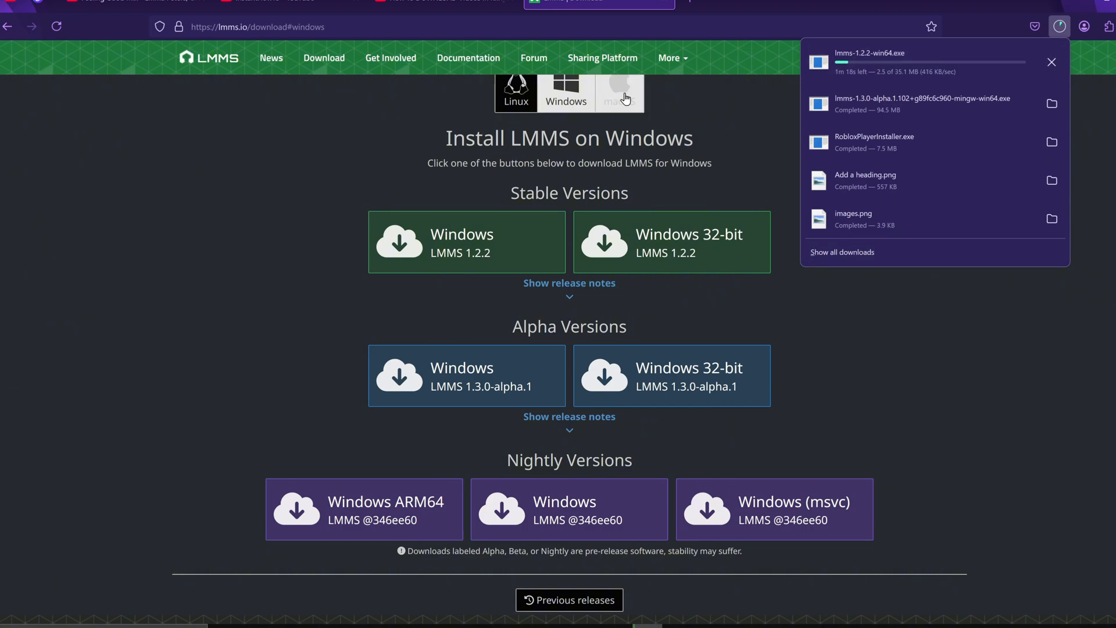
click(617, 93)
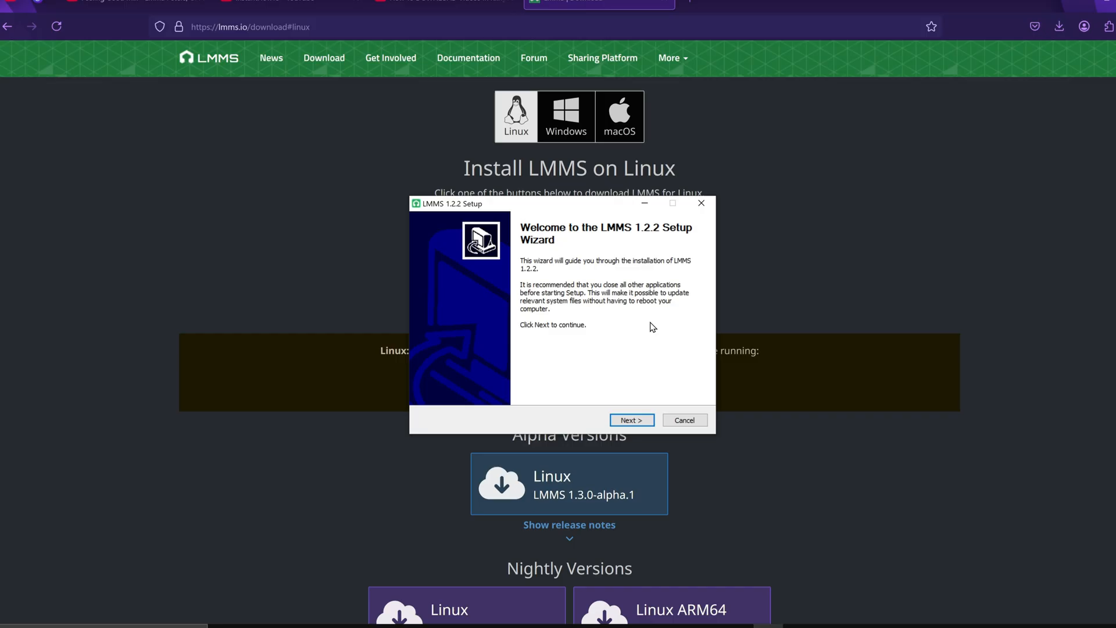
- Pass the welcome page, agree to the GPL license and keep the default C:\Program Files\LMMS folder
click(631, 420)
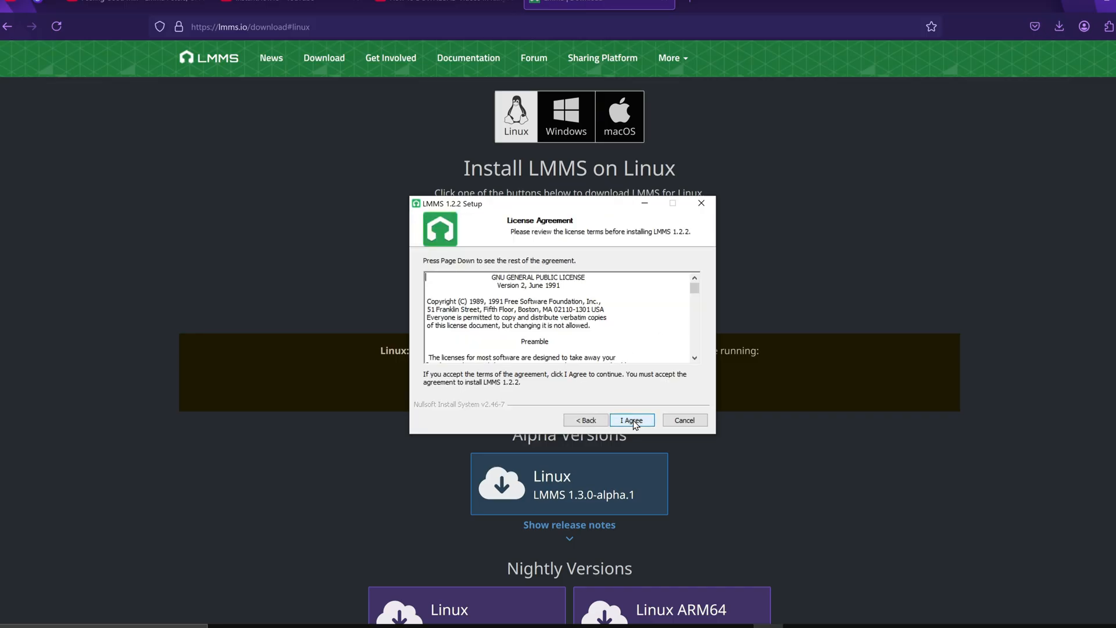
click(630, 420)
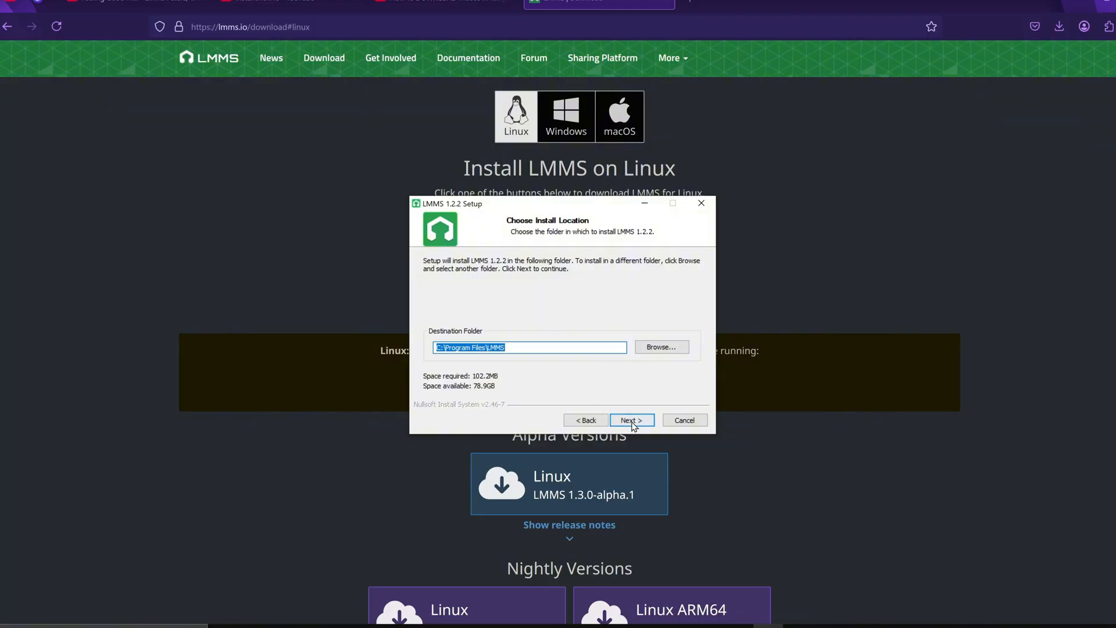
click(630, 420)
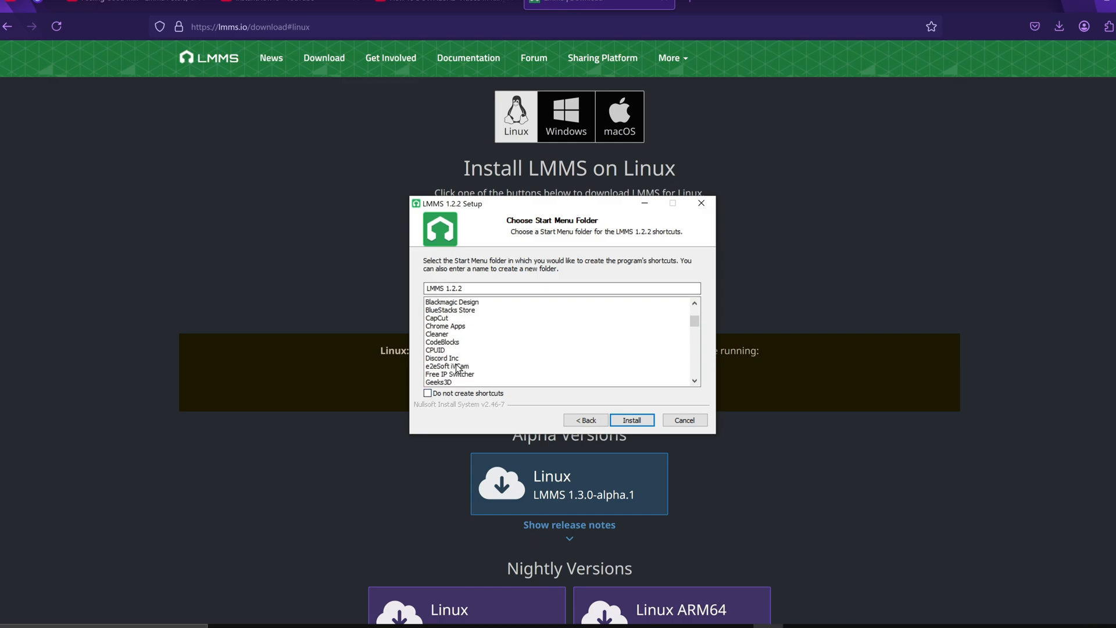
- Install LMMS with 'Do not create shortcuts' ticked and finish the completed setup wizard
click(428, 394)
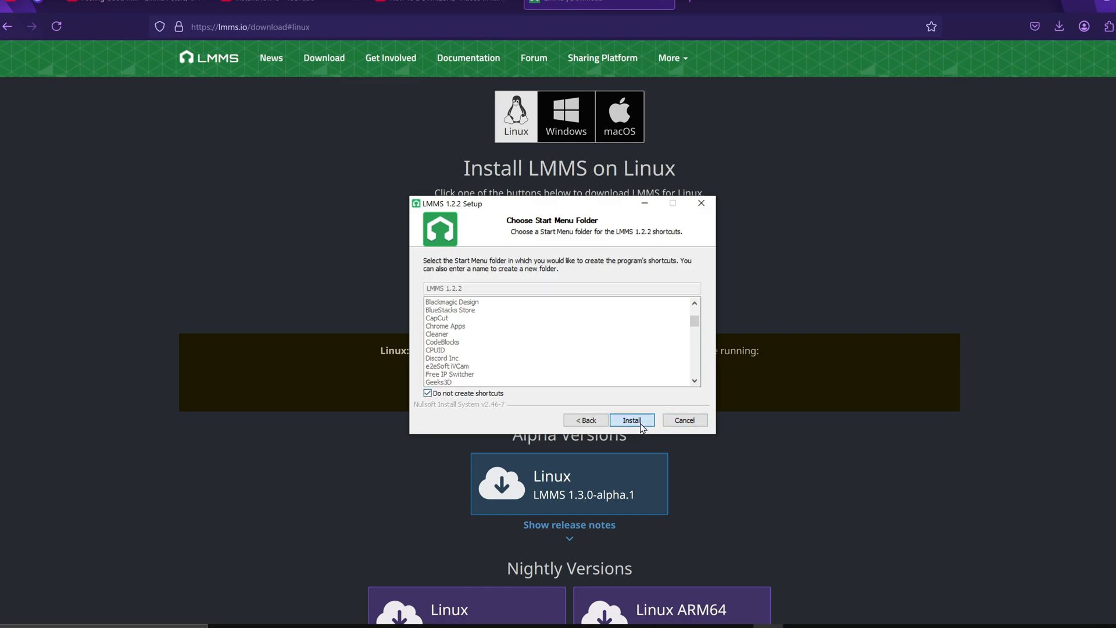
click(630, 420)
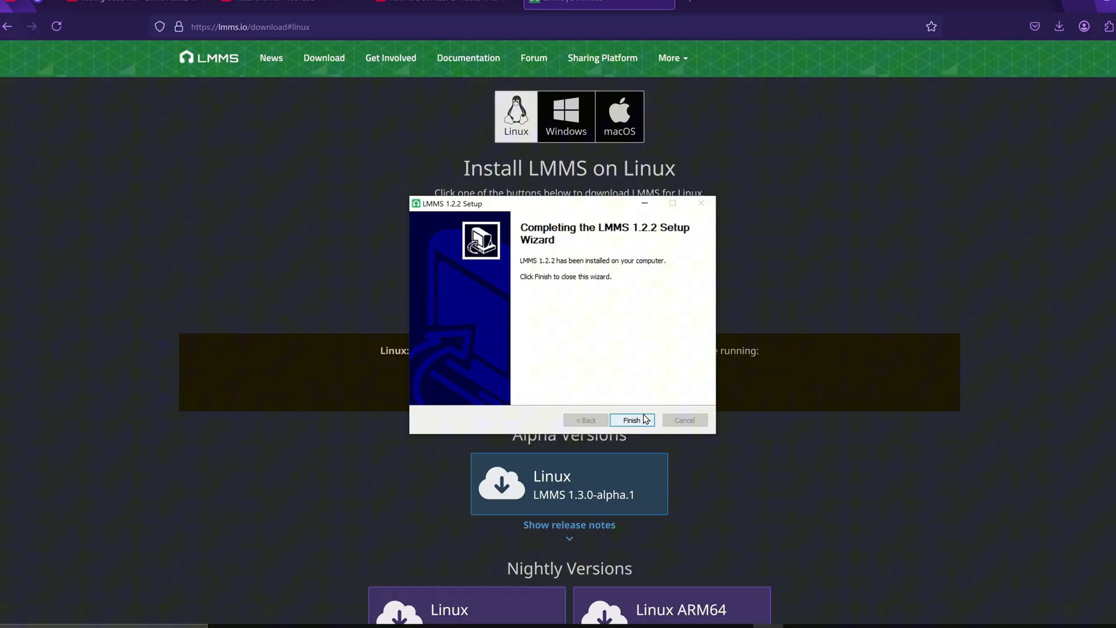
mouse_move(596, 337)
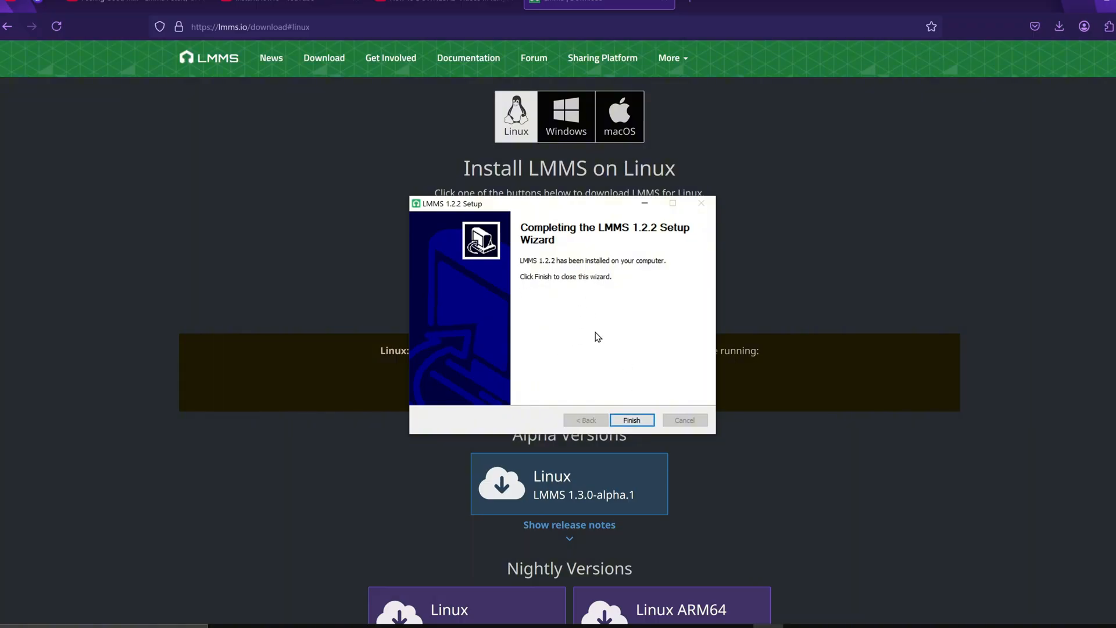
mouse_move(607, 360)
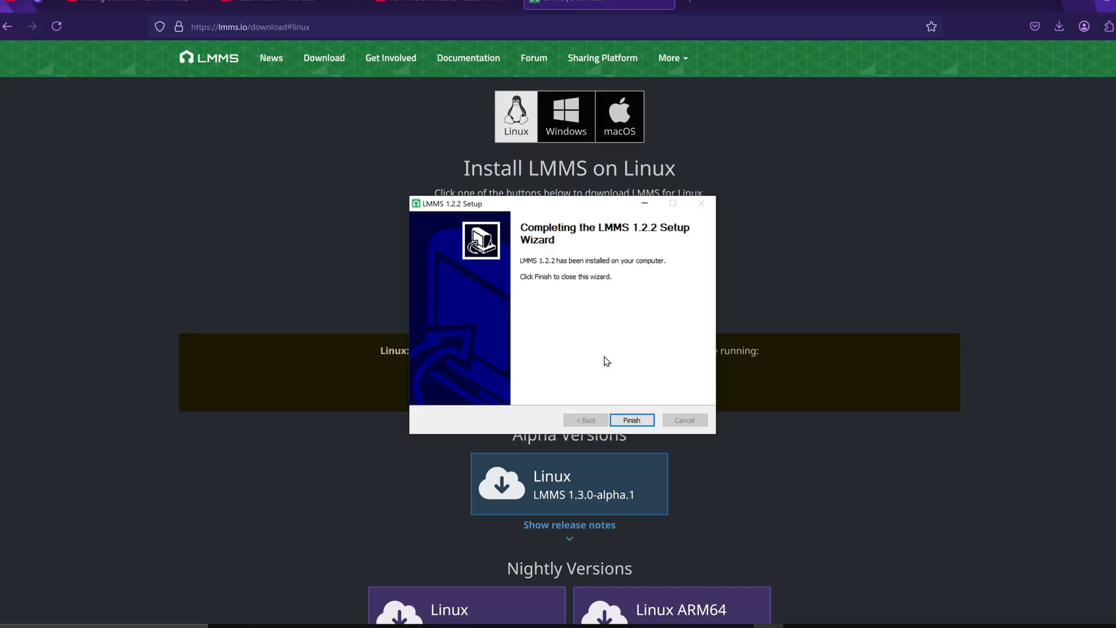
mouse_move(616, 342)
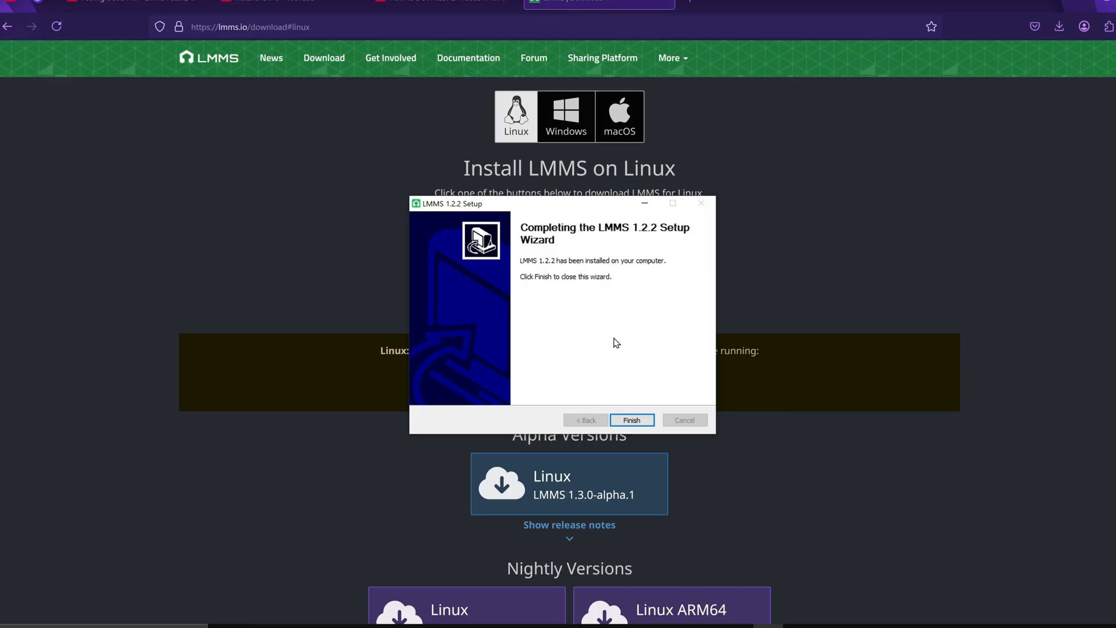
click(631, 420)
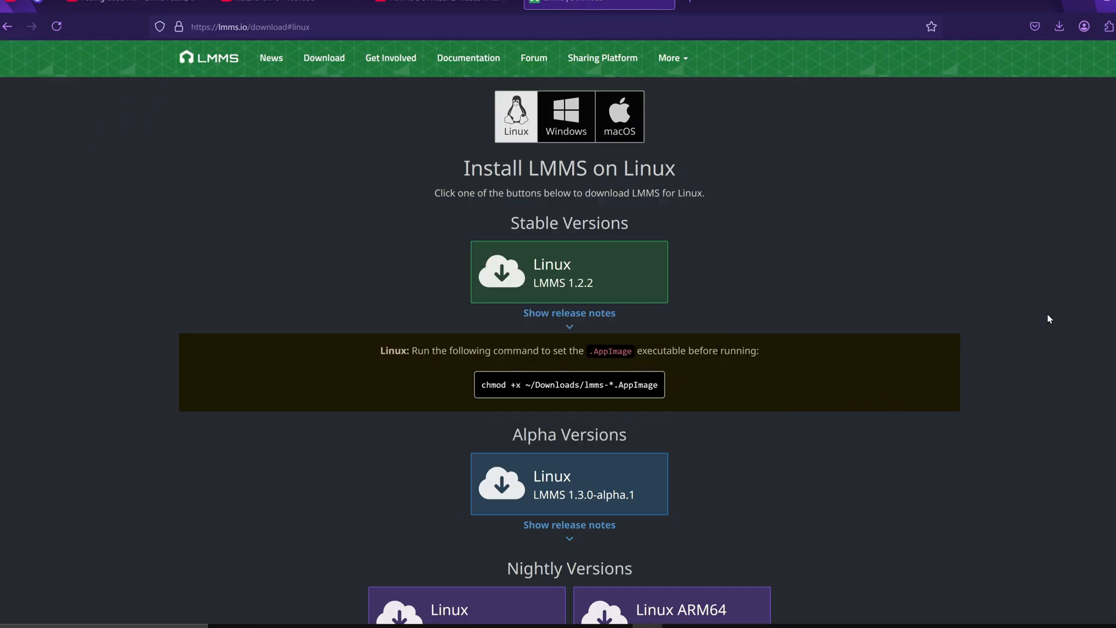